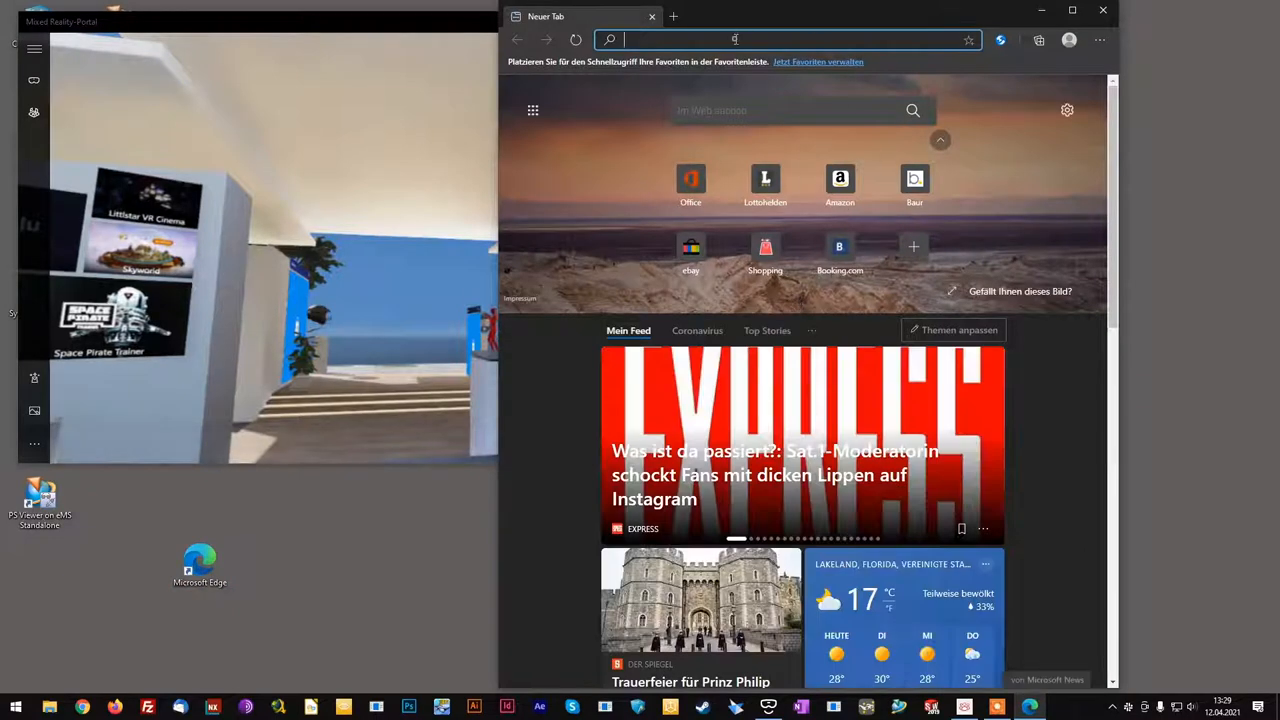
- Type 'steam' to search for the Steam client
text(steam)
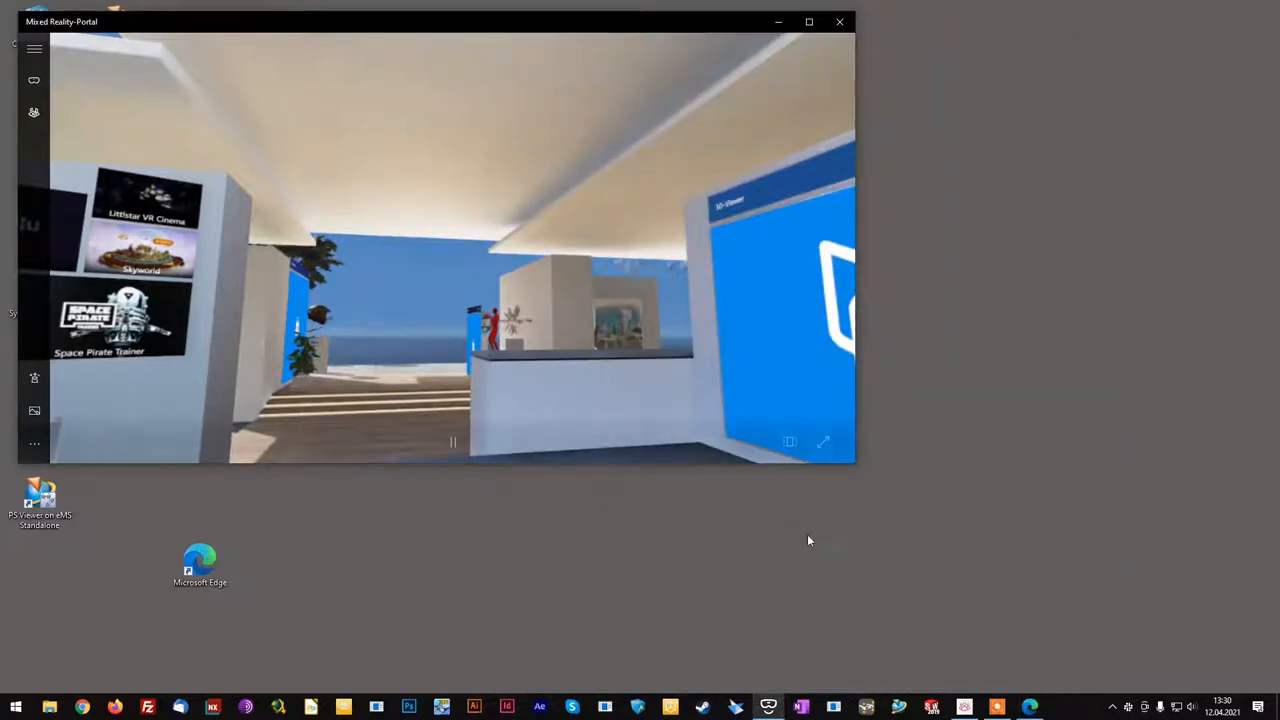
- Launch Steam from Start, dismiss its News popup, and show the store front page
click(15, 707)
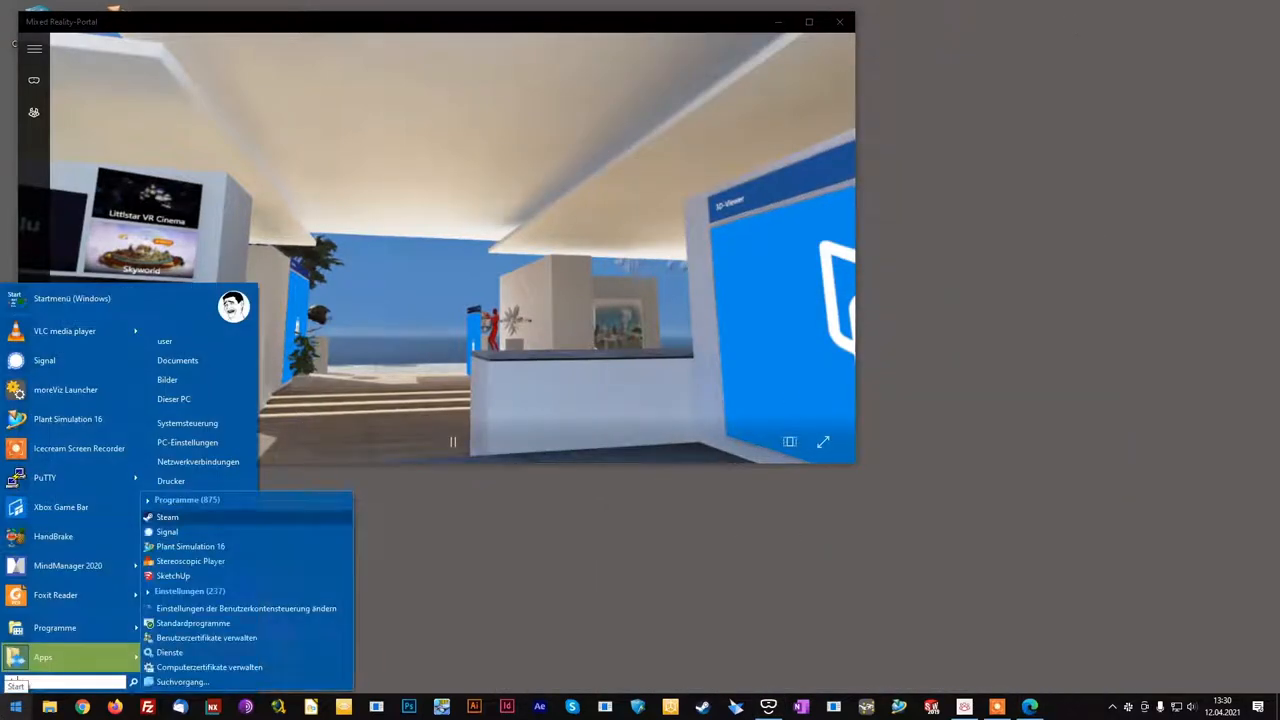
click(167, 517)
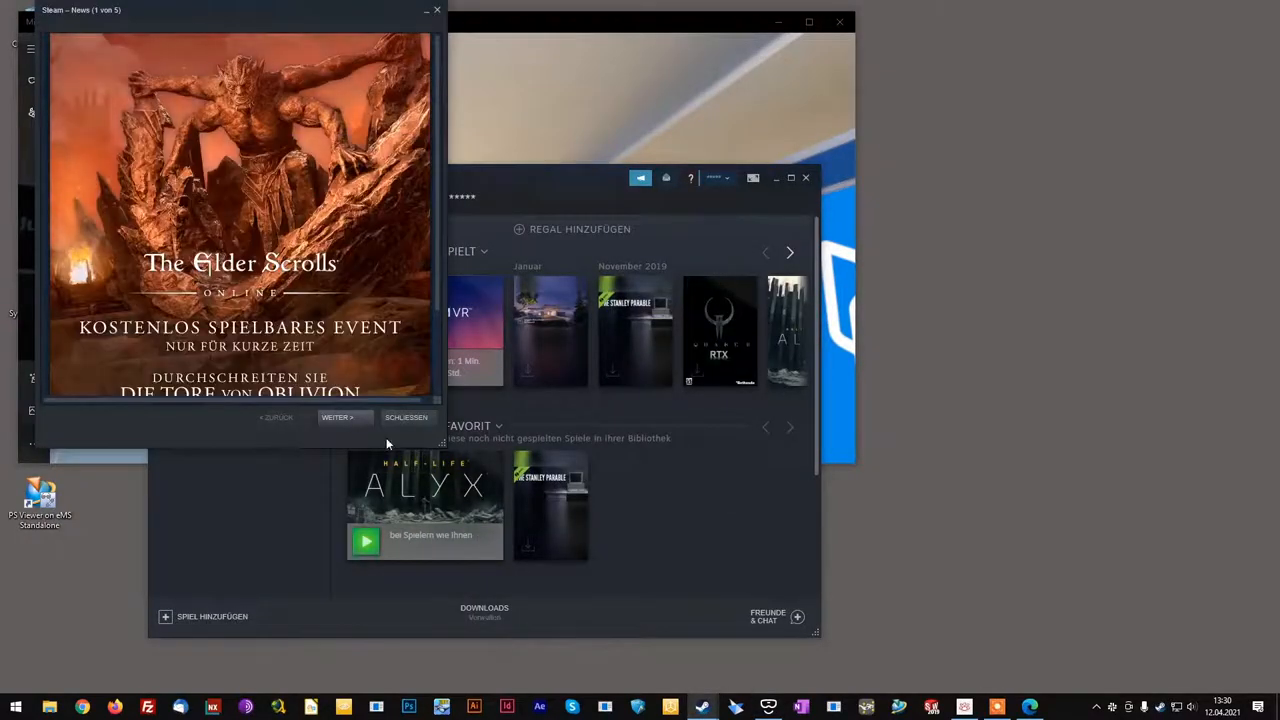
click(406, 417)
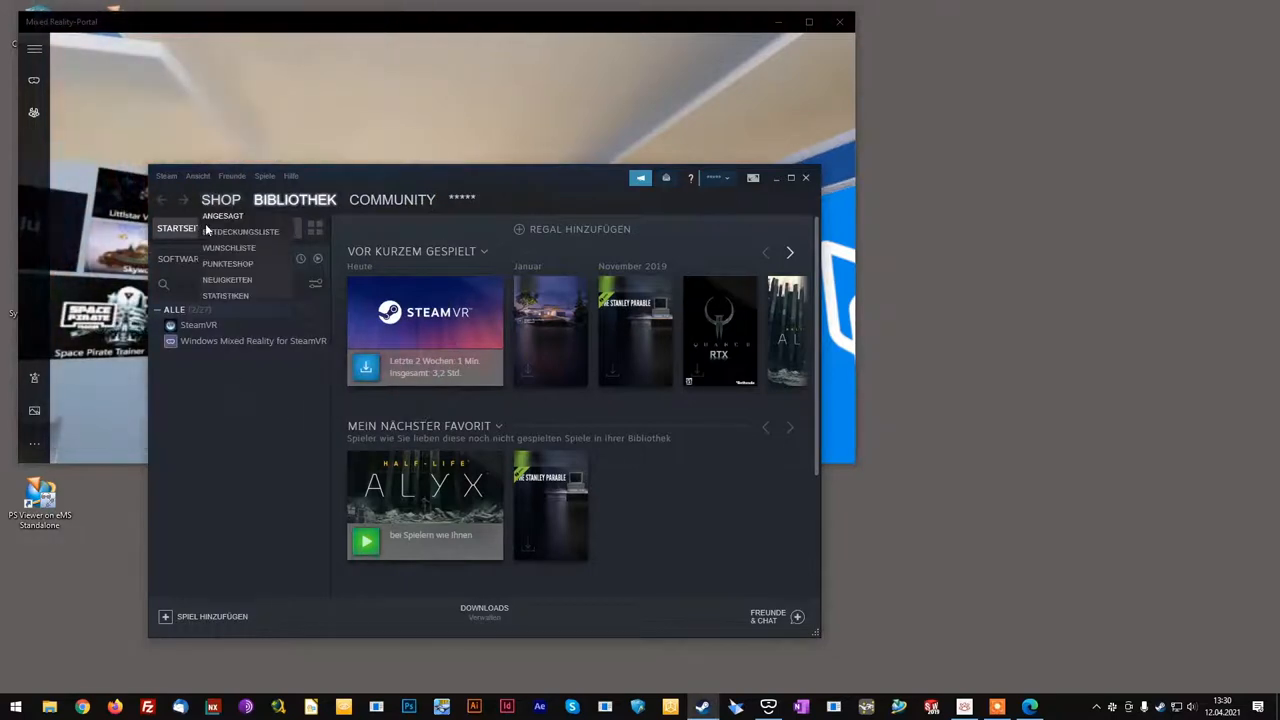
click(220, 199)
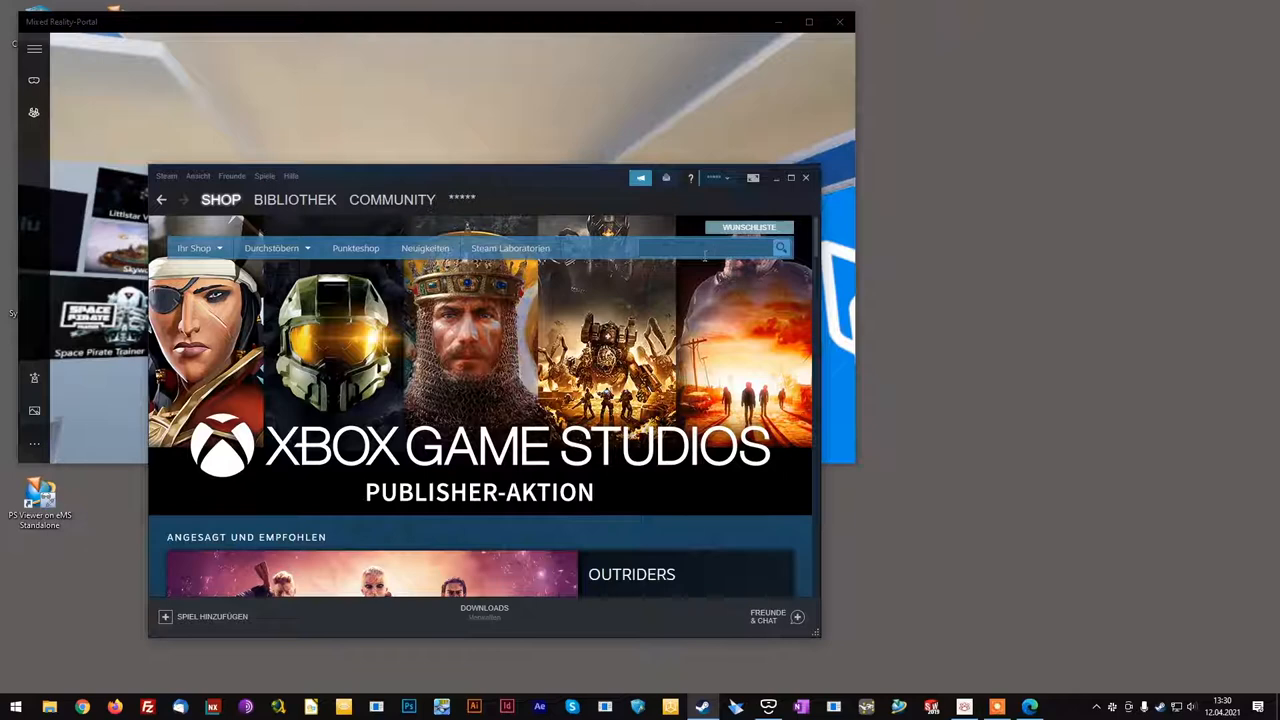
- Search the store for 'steamvr' and install SteamVR via Jetzt spielen
text(steamvr)
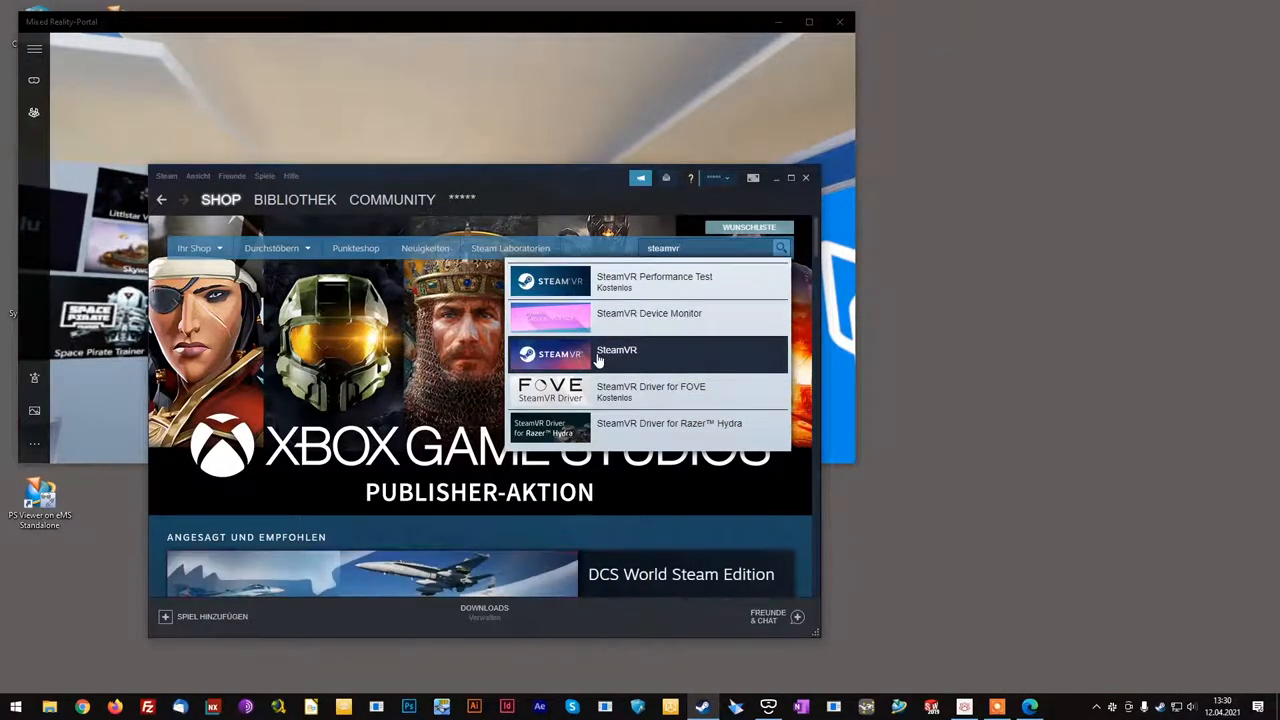
click(617, 354)
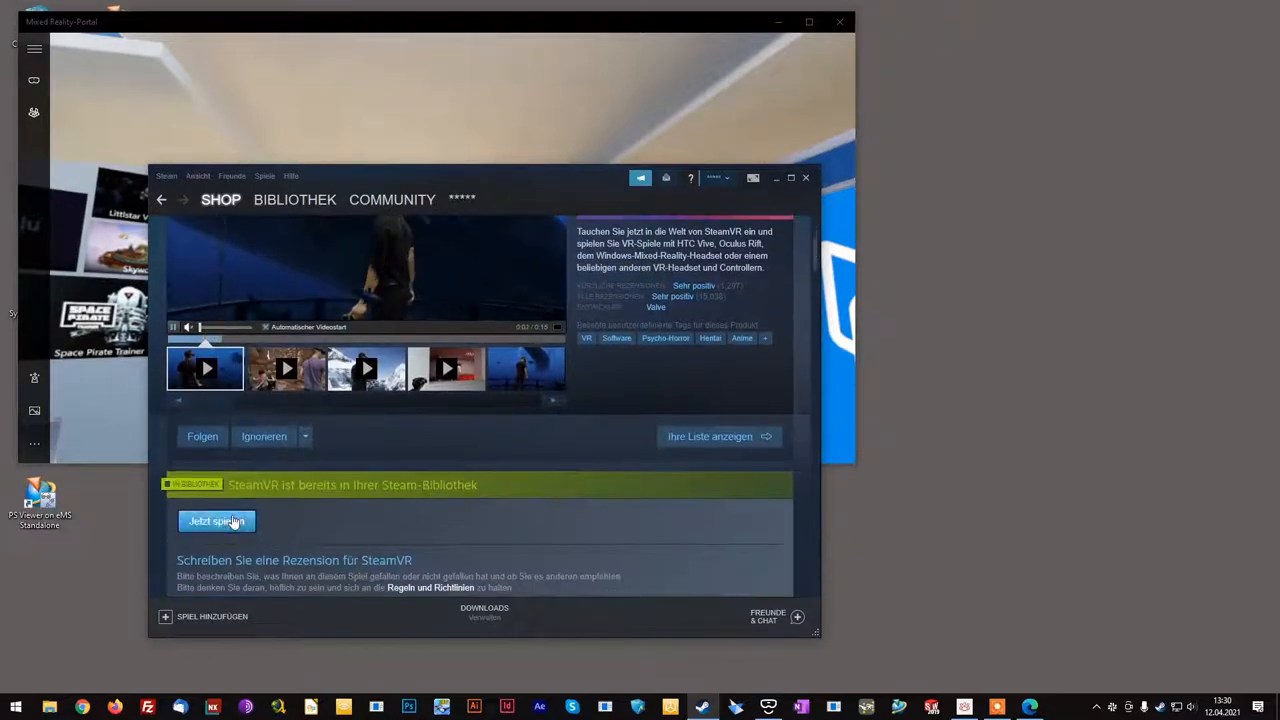
click(216, 521)
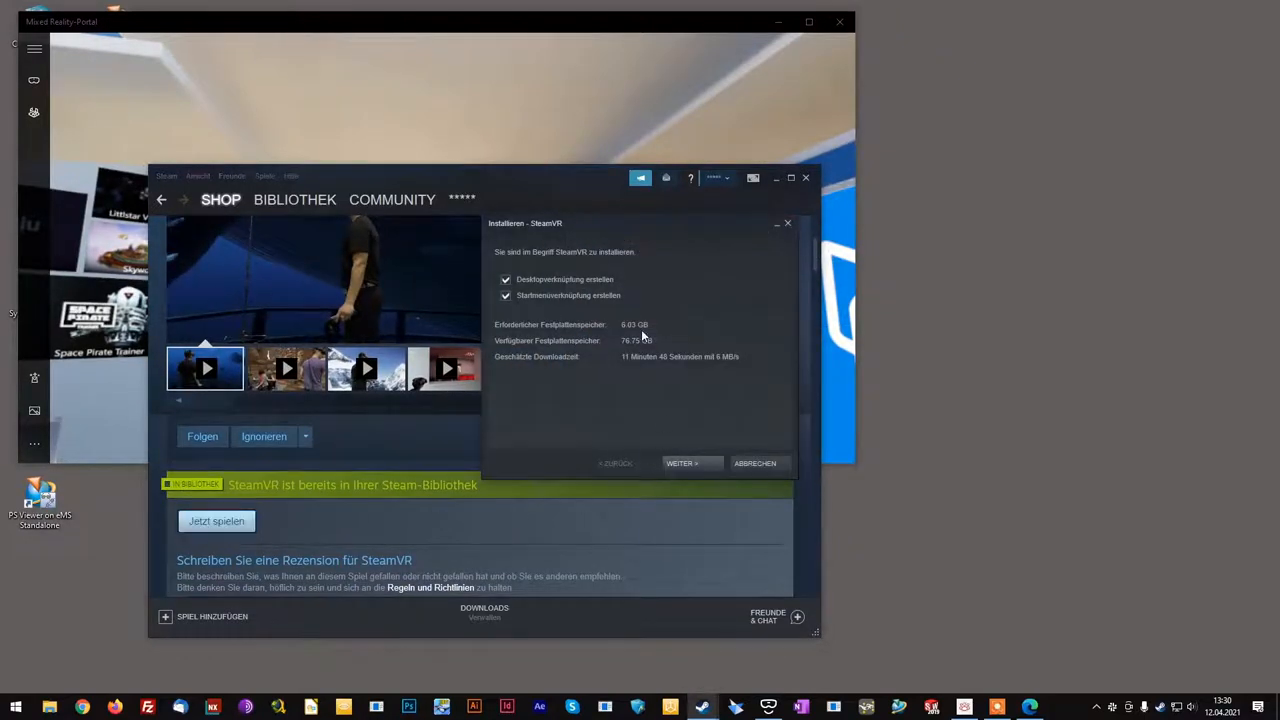
click(683, 463)
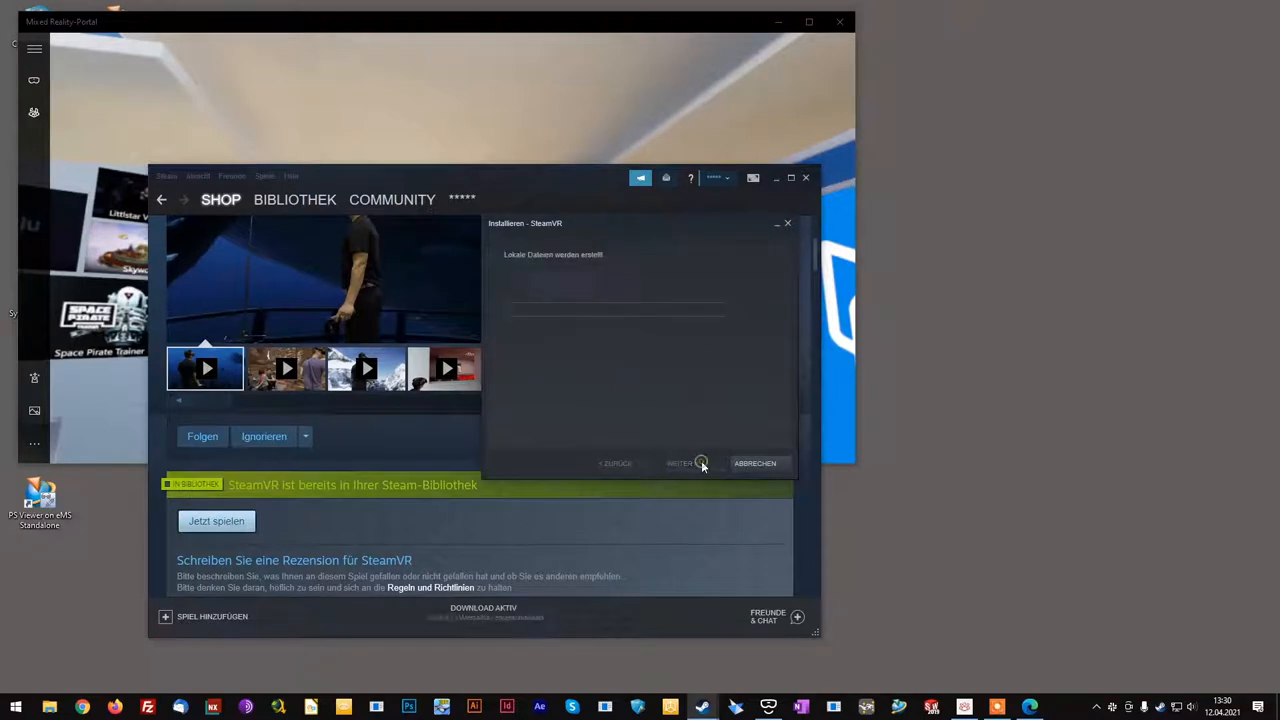
click(680, 463)
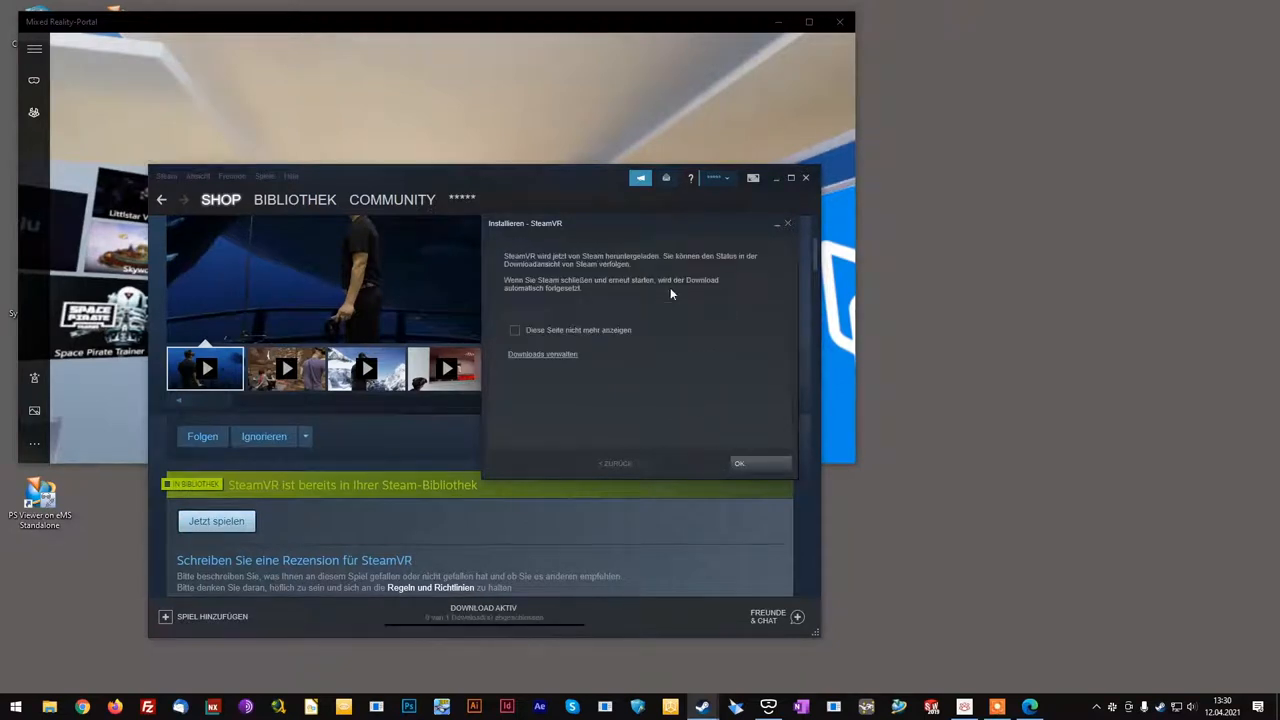
click(739, 463)
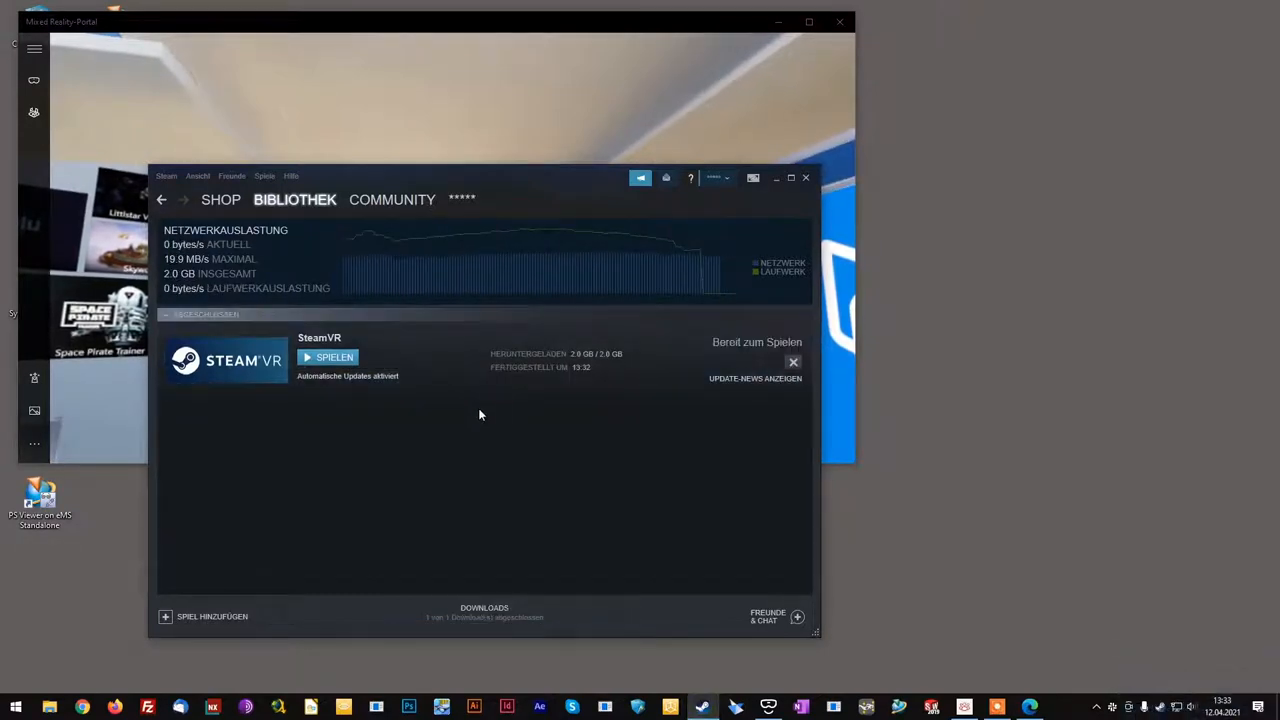
- Search the store for 'windows mixed' and install Windows Mixed Reality for SteamVR
click(220, 199)
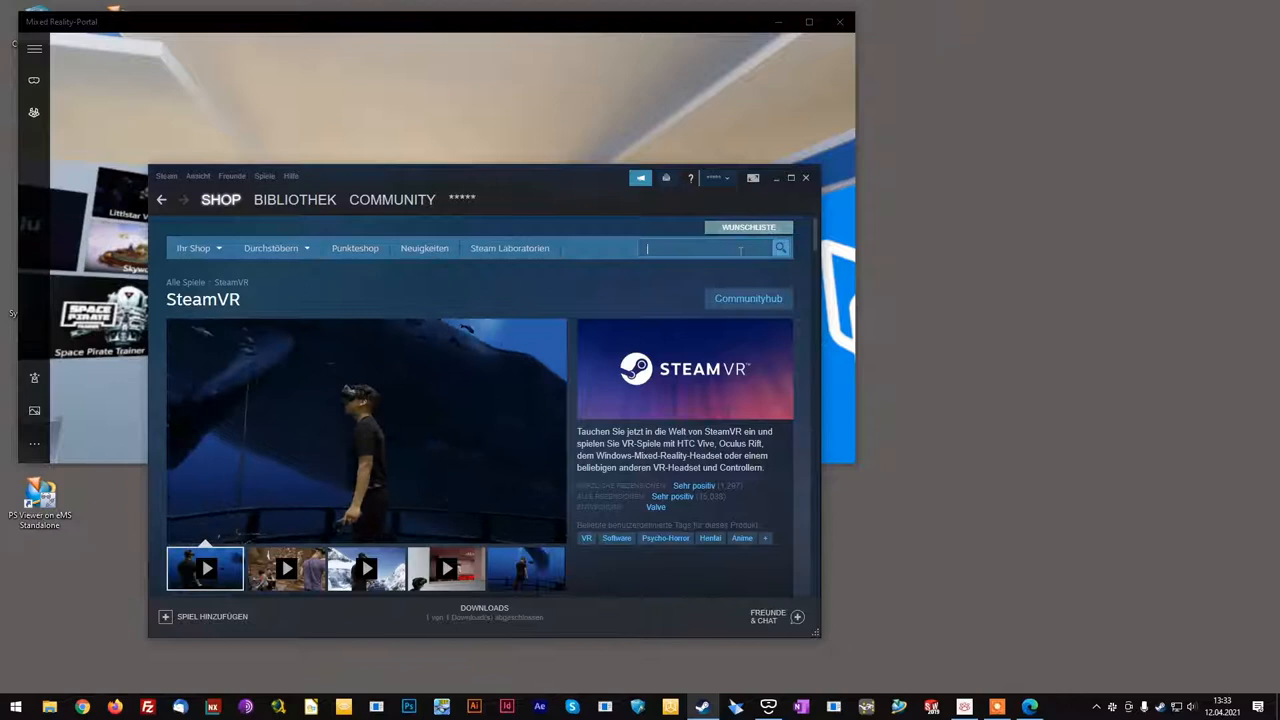
text(windows mixed)
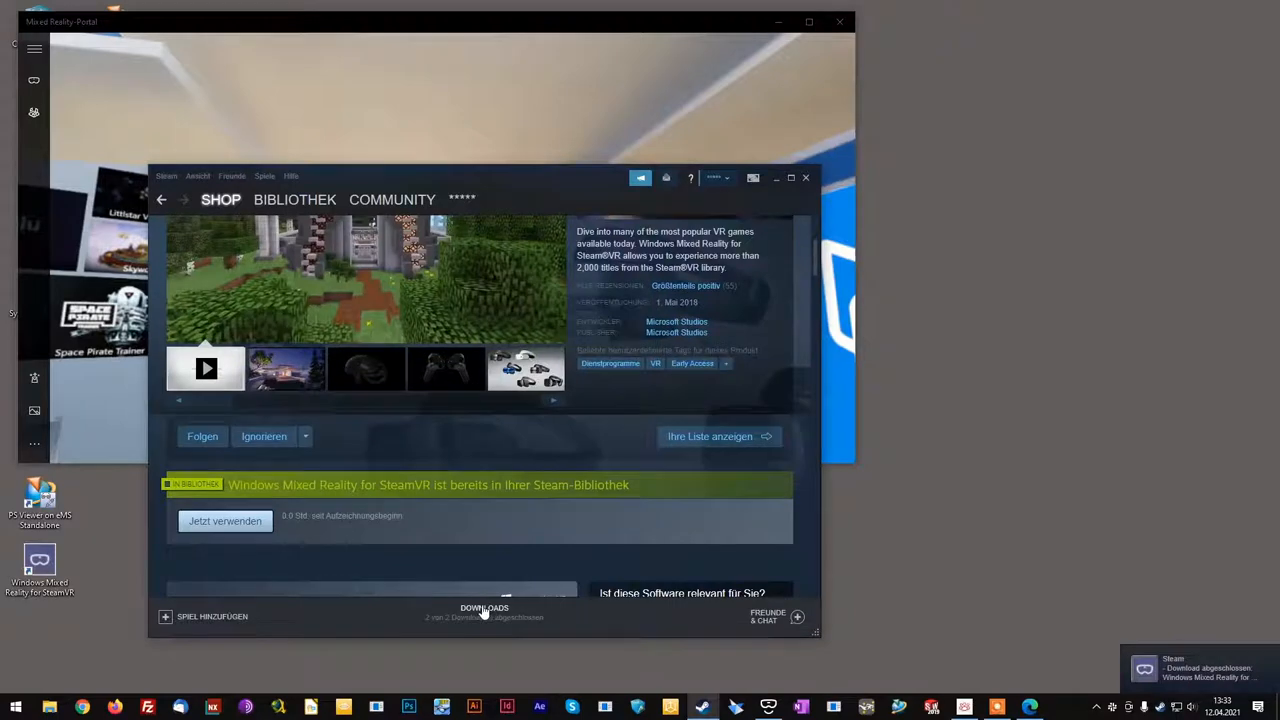
click(294, 199)
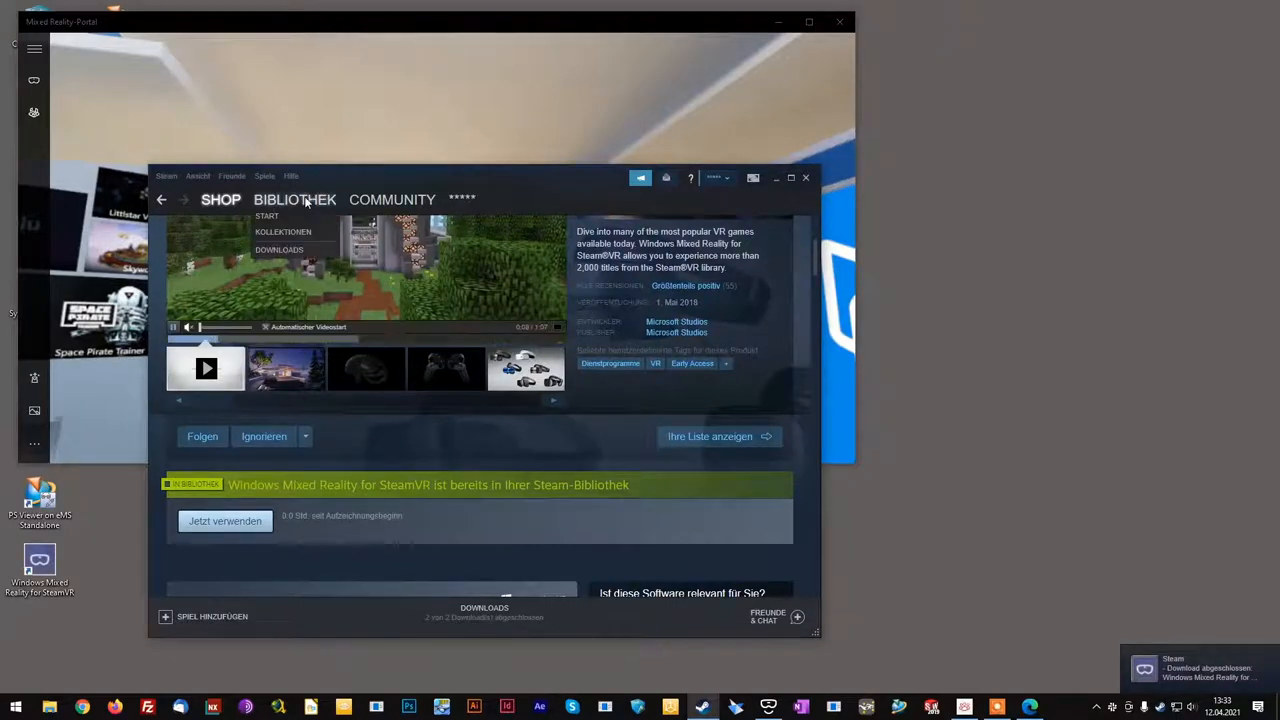
- Select SteamVR in the BIBLIOTHEK list and launch it with STARTEN
click(294, 199)
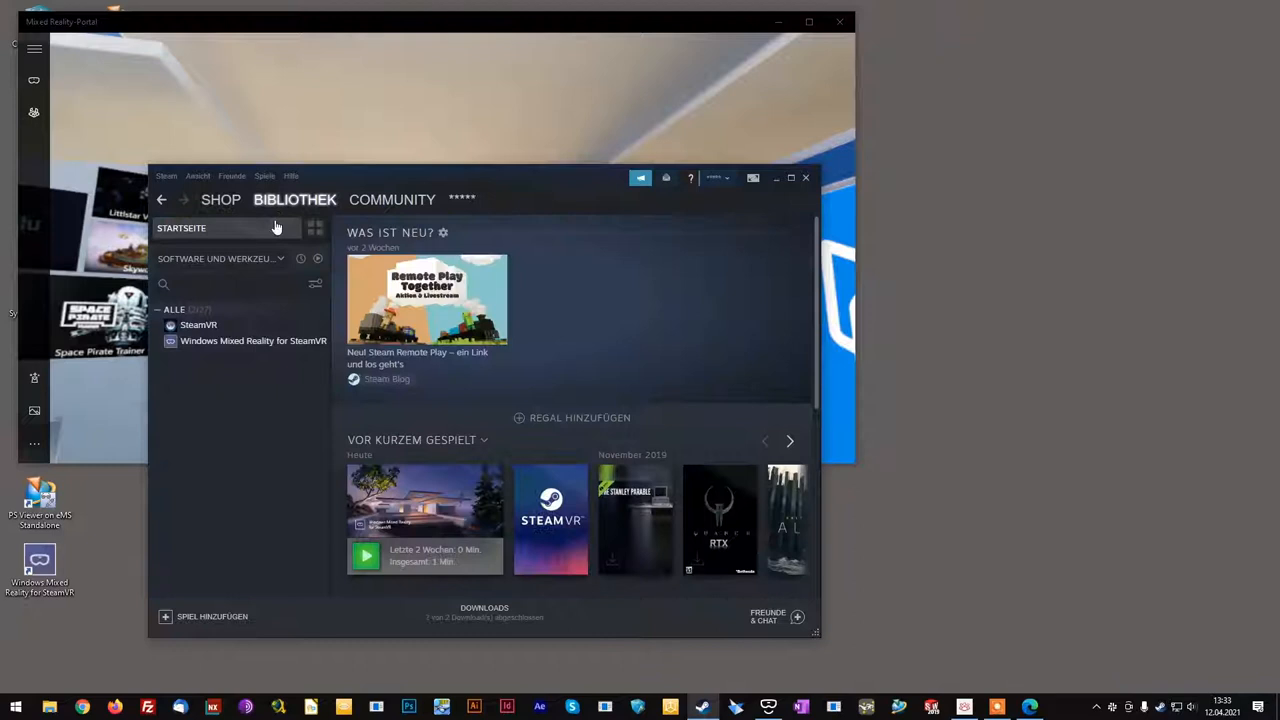
click(253, 341)
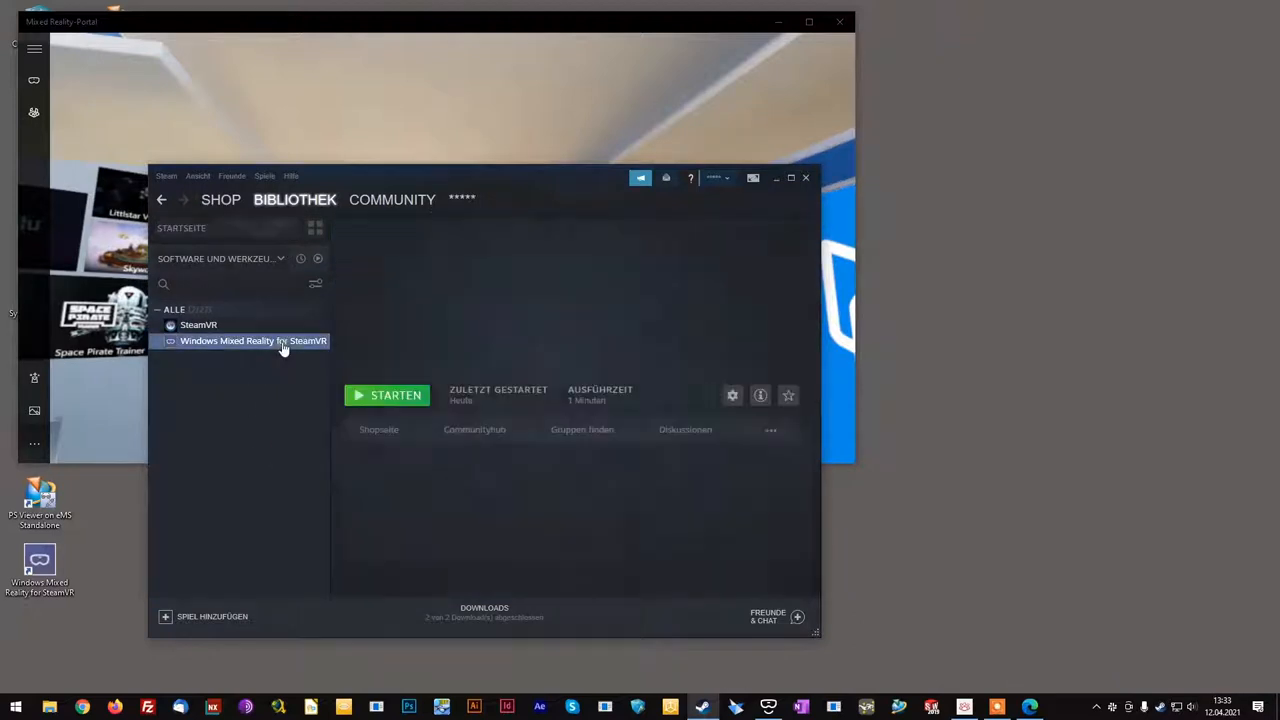
click(198, 324)
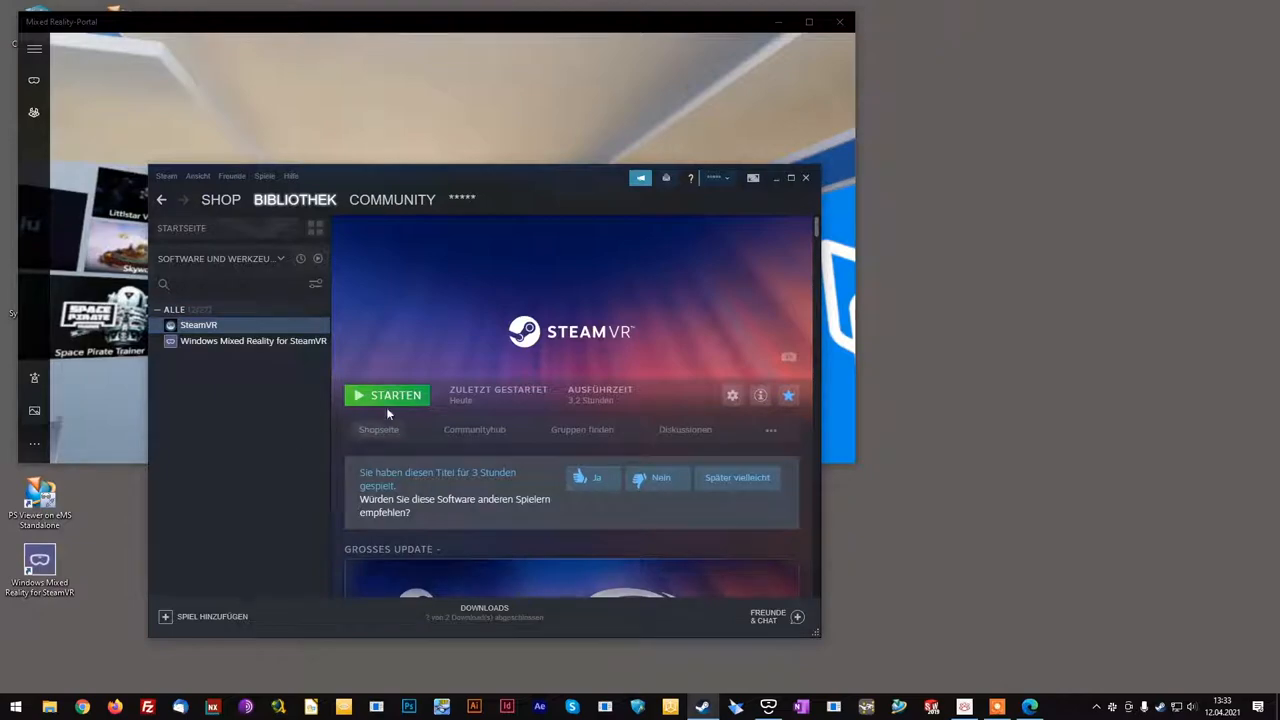
click(390, 395)
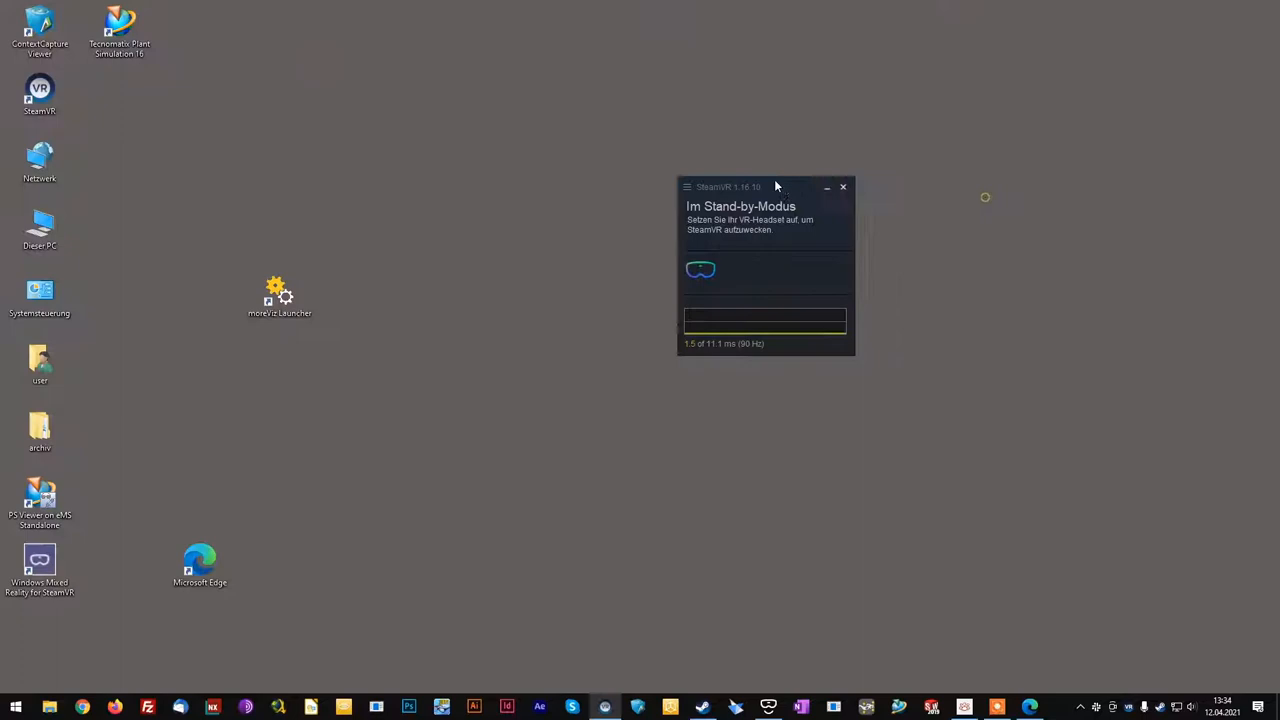
- Move the SteamVR status window to the left side of the desktop
drag(765, 187, 487, 151)
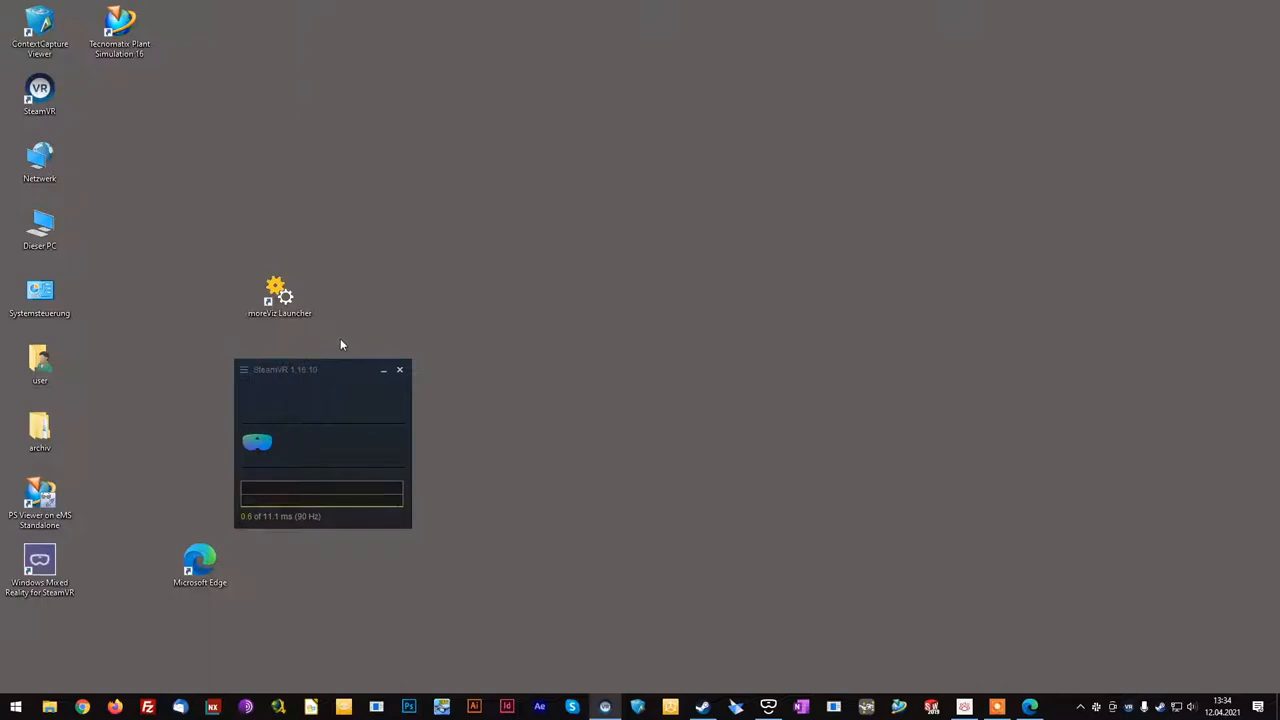
mouse_move(400, 373)
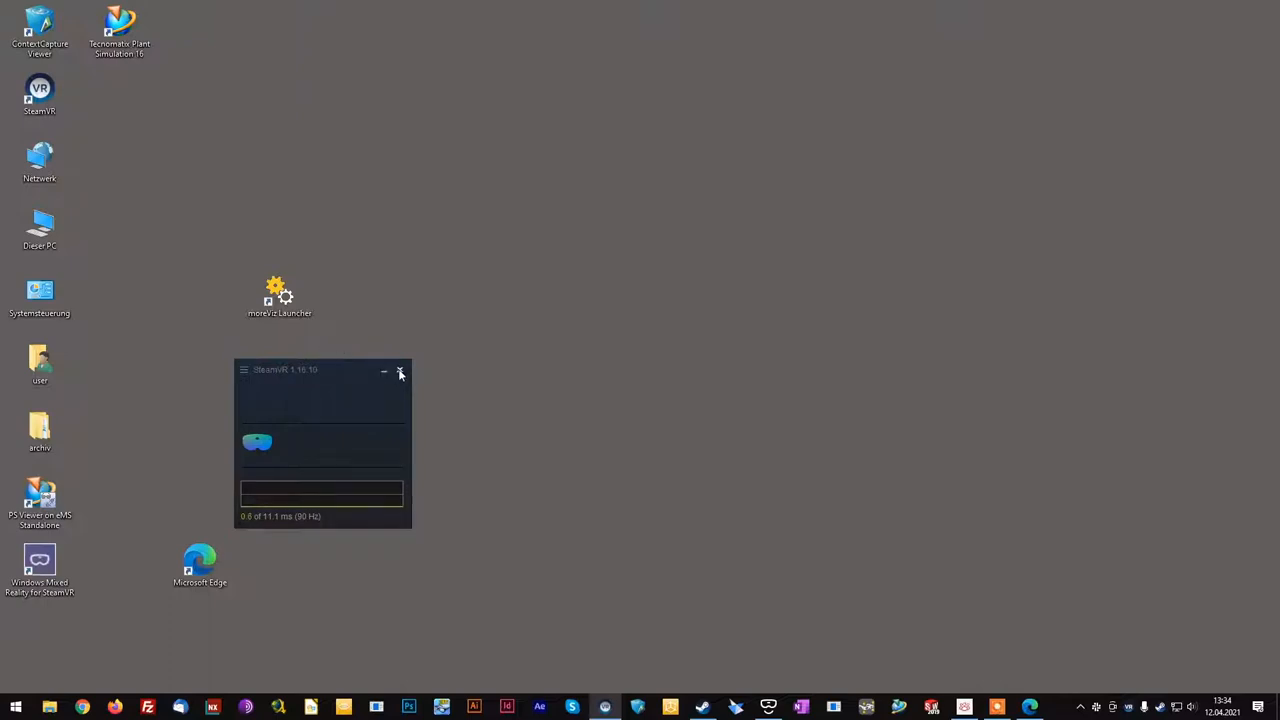
click(399, 371)
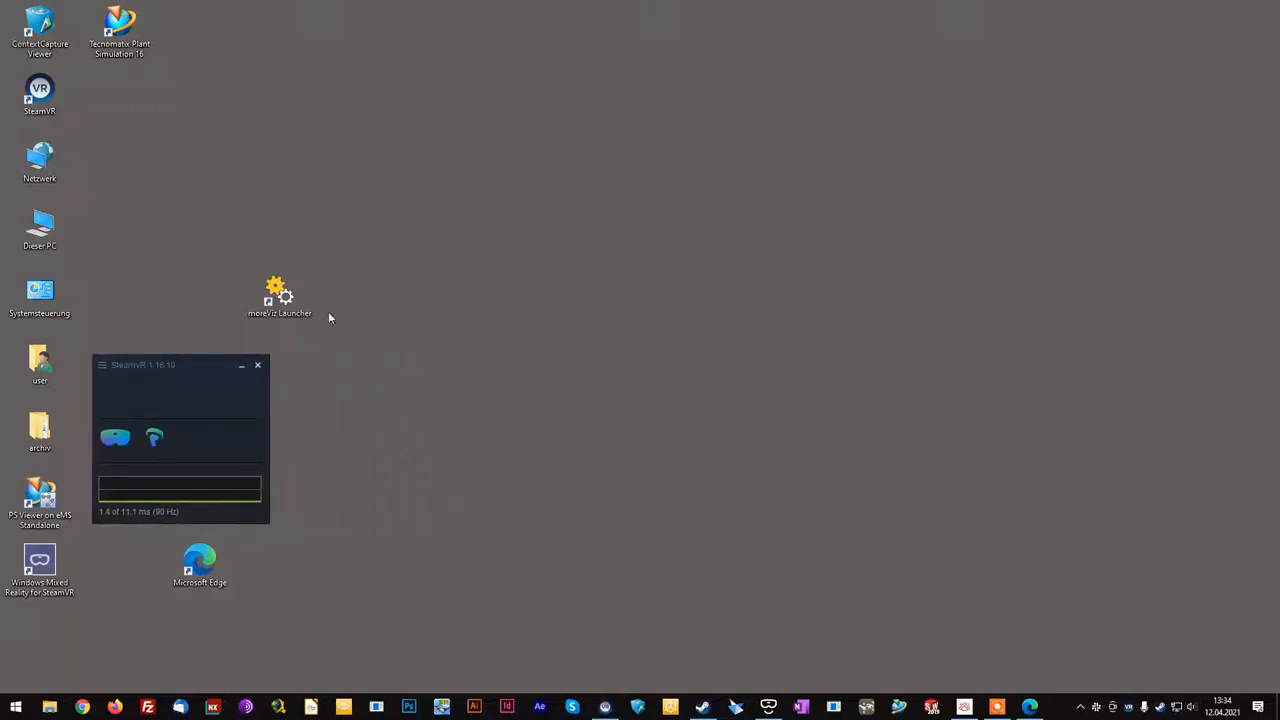
- Open moreViz Launcher and set its Output Type to SteamVR in Settings
double_click(280, 295)
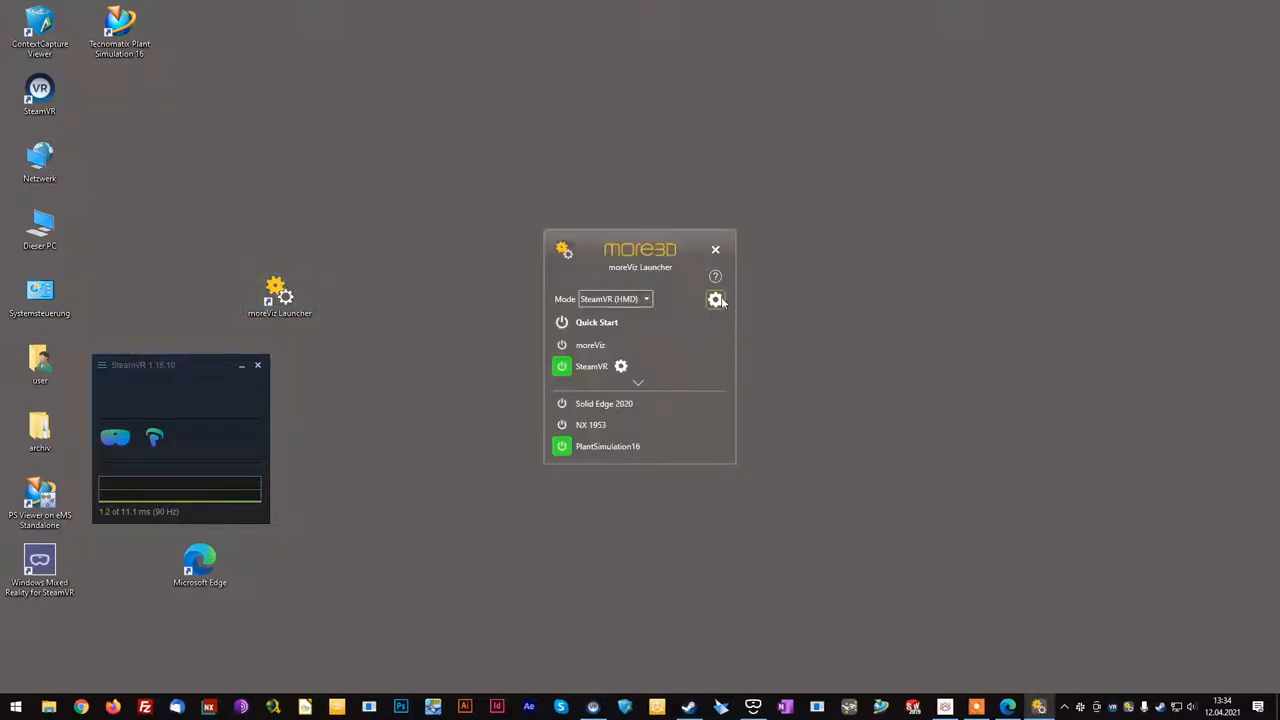
click(715, 299)
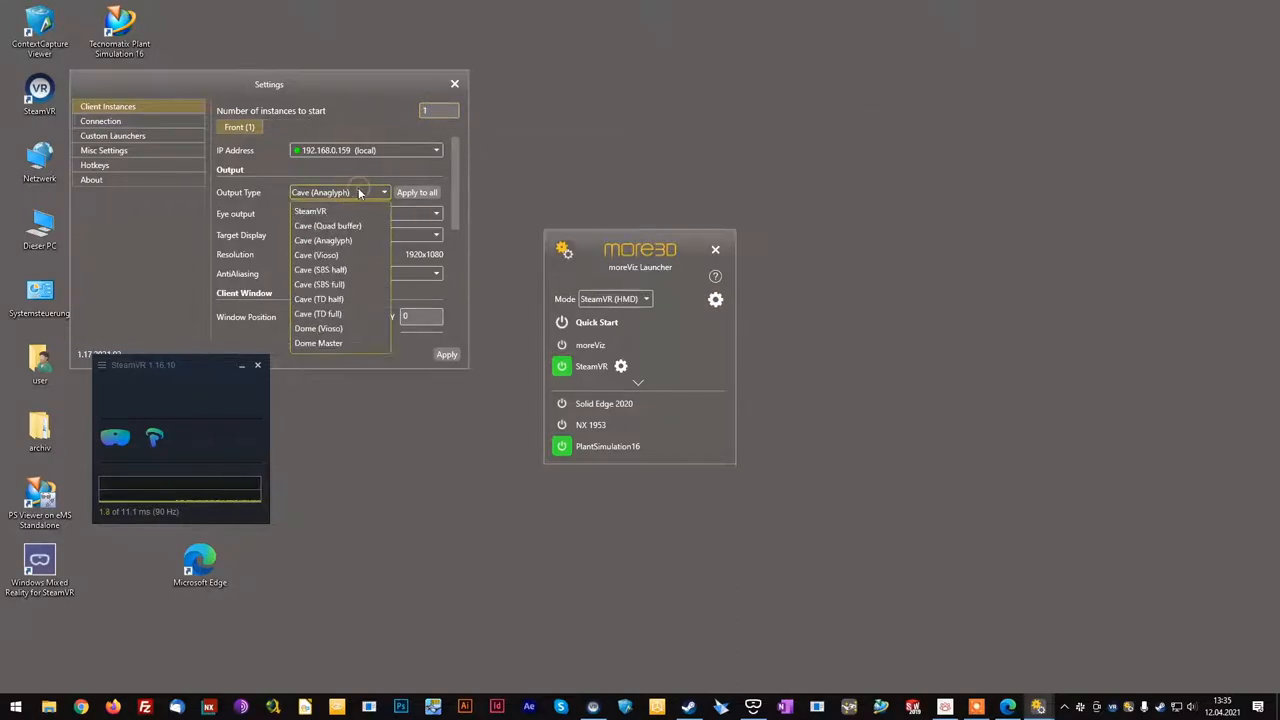
click(310, 211)
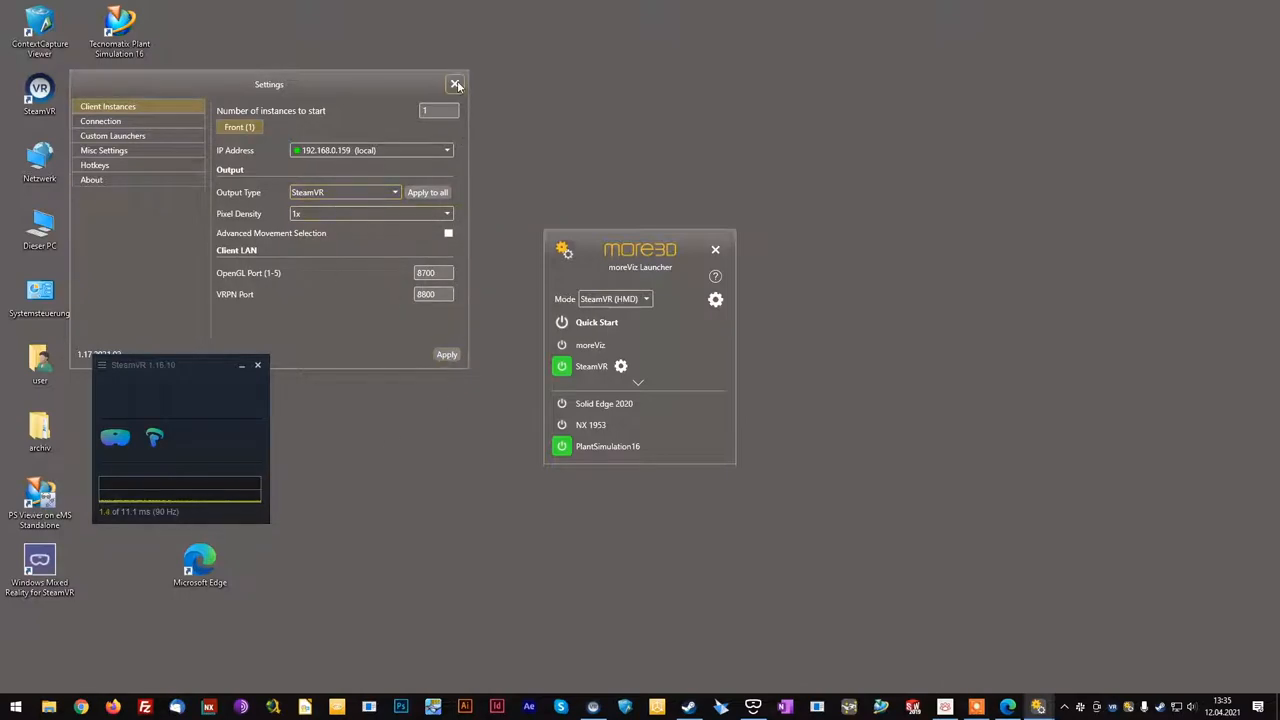
click(456, 84)
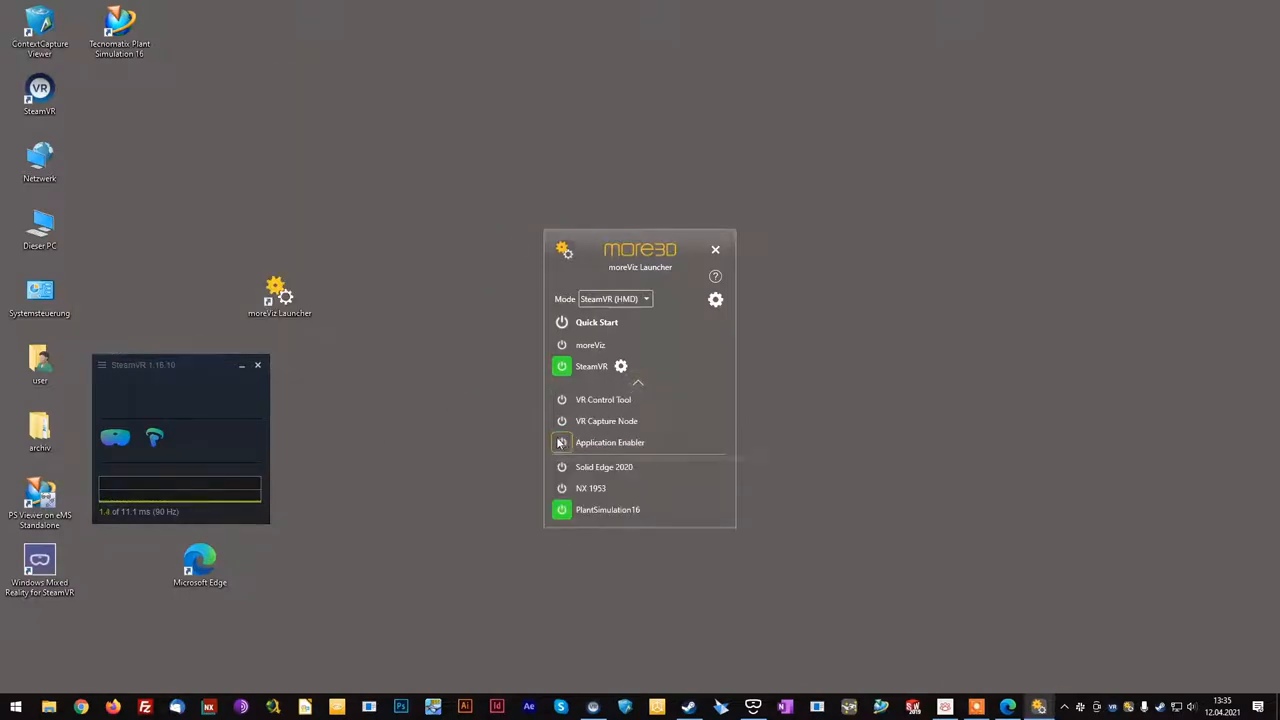
- Enable Application Enabler, set the connection type to TCP/IP, and start the moreViz client
click(561, 442)
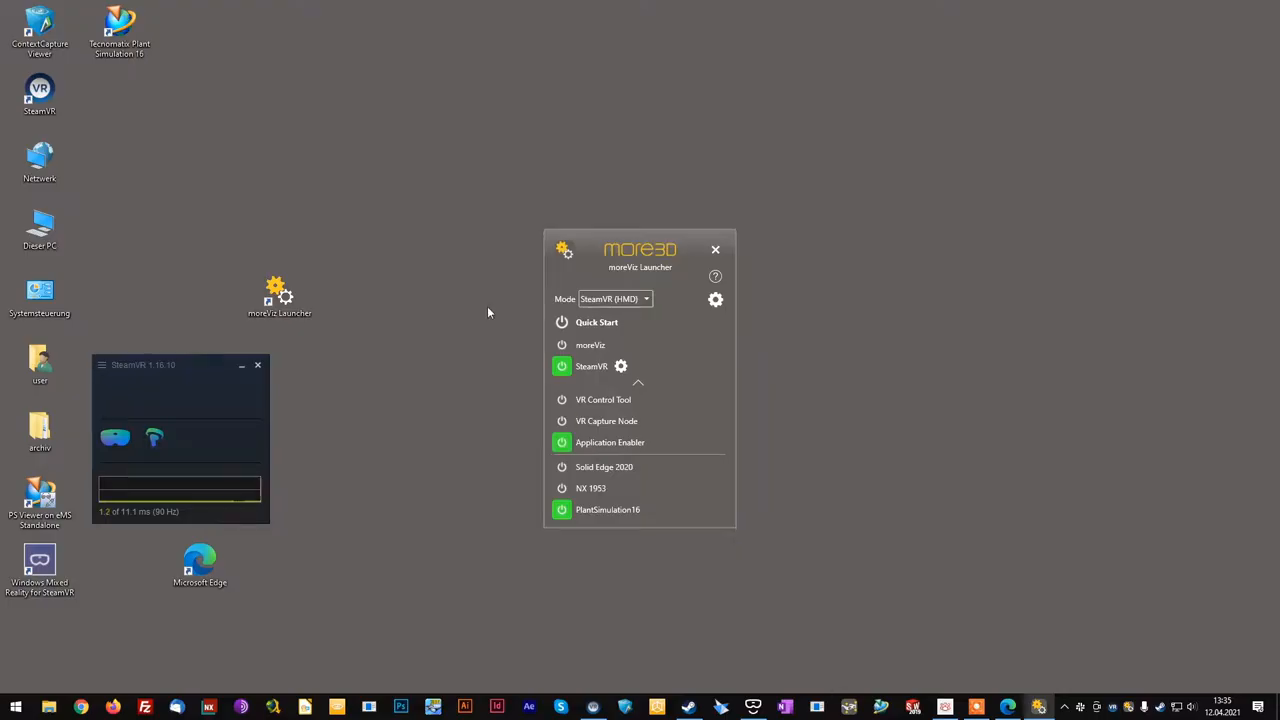
click(610, 442)
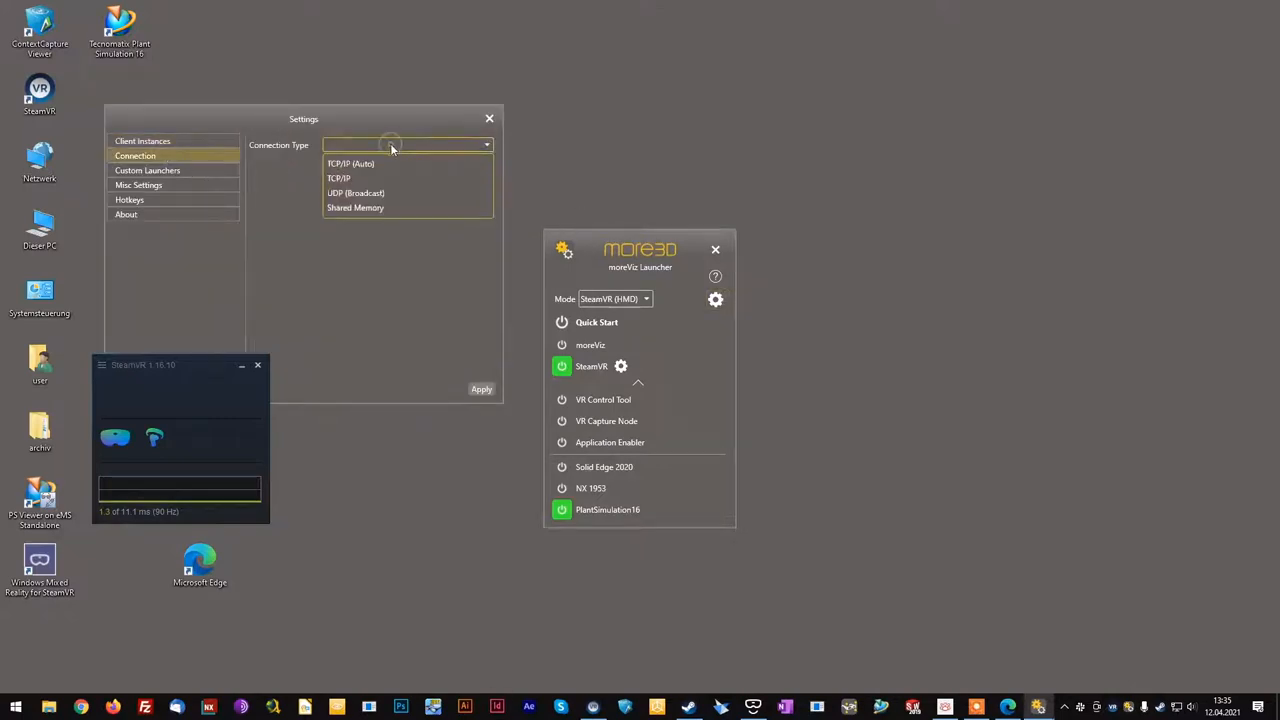
click(339, 178)
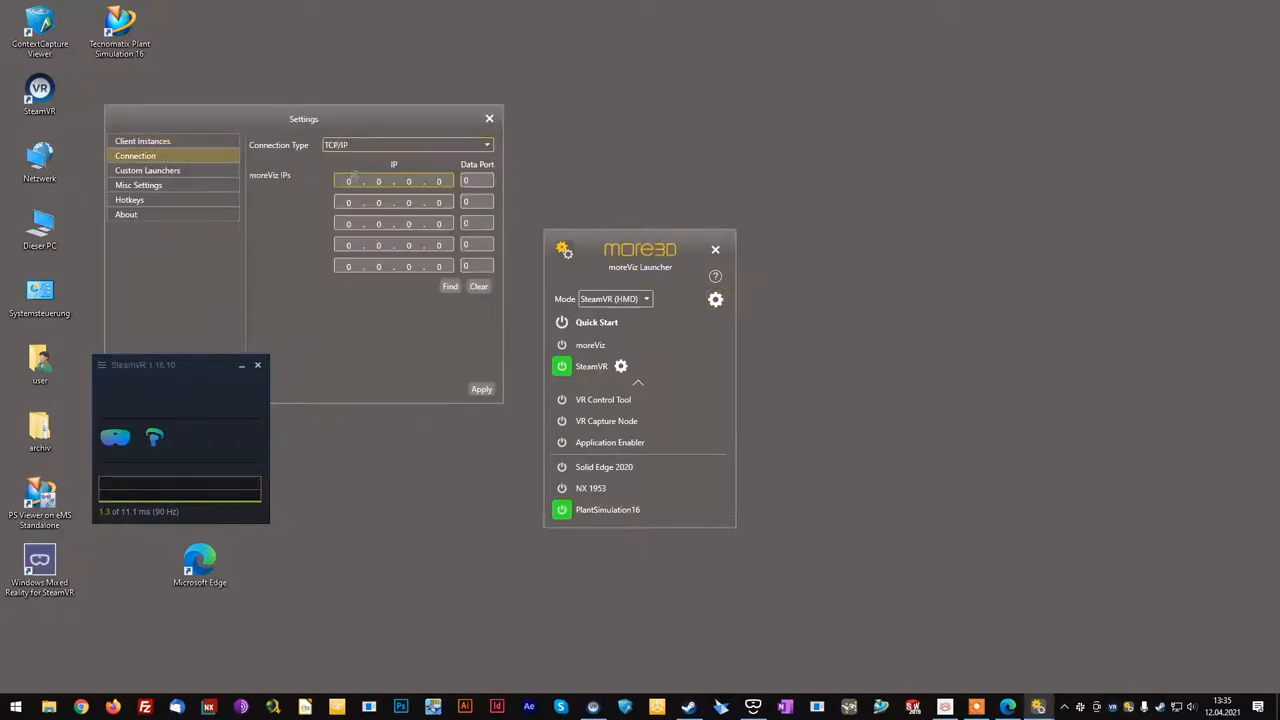
click(561, 345)
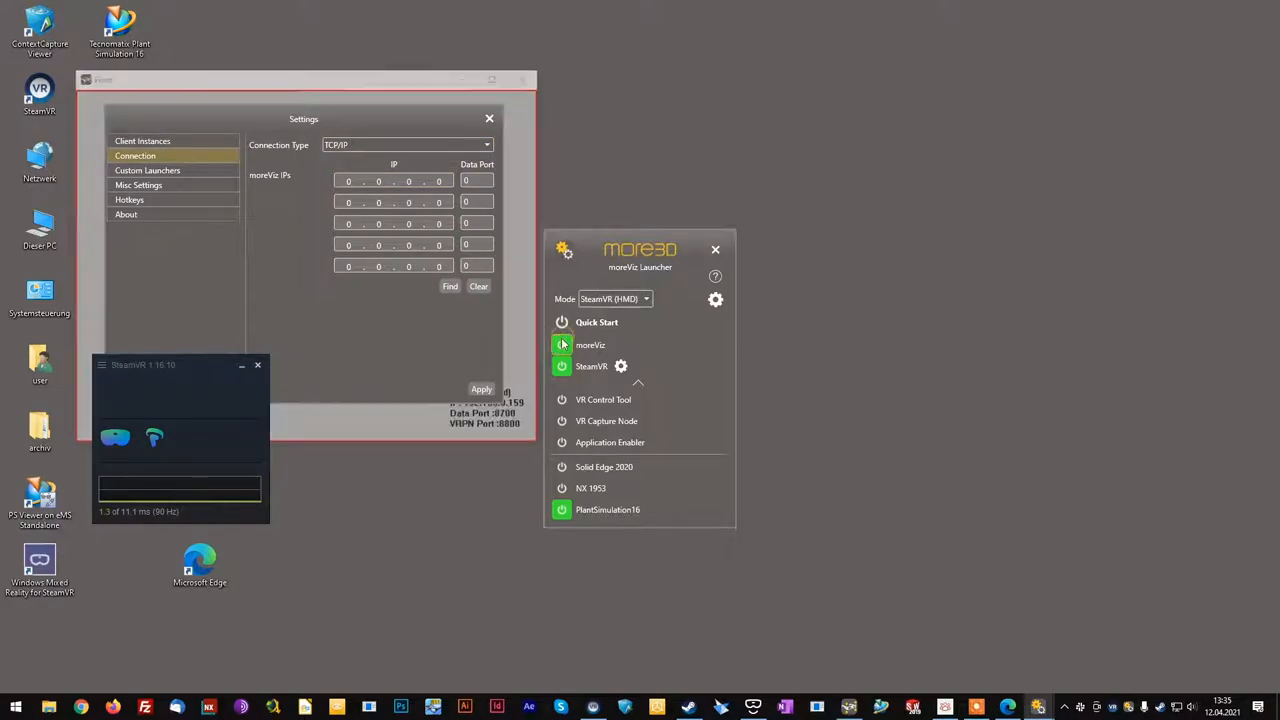
- Close the launcher Settings and launch Tecnomatix Plant Simulation 16 from the desktop
click(590, 345)
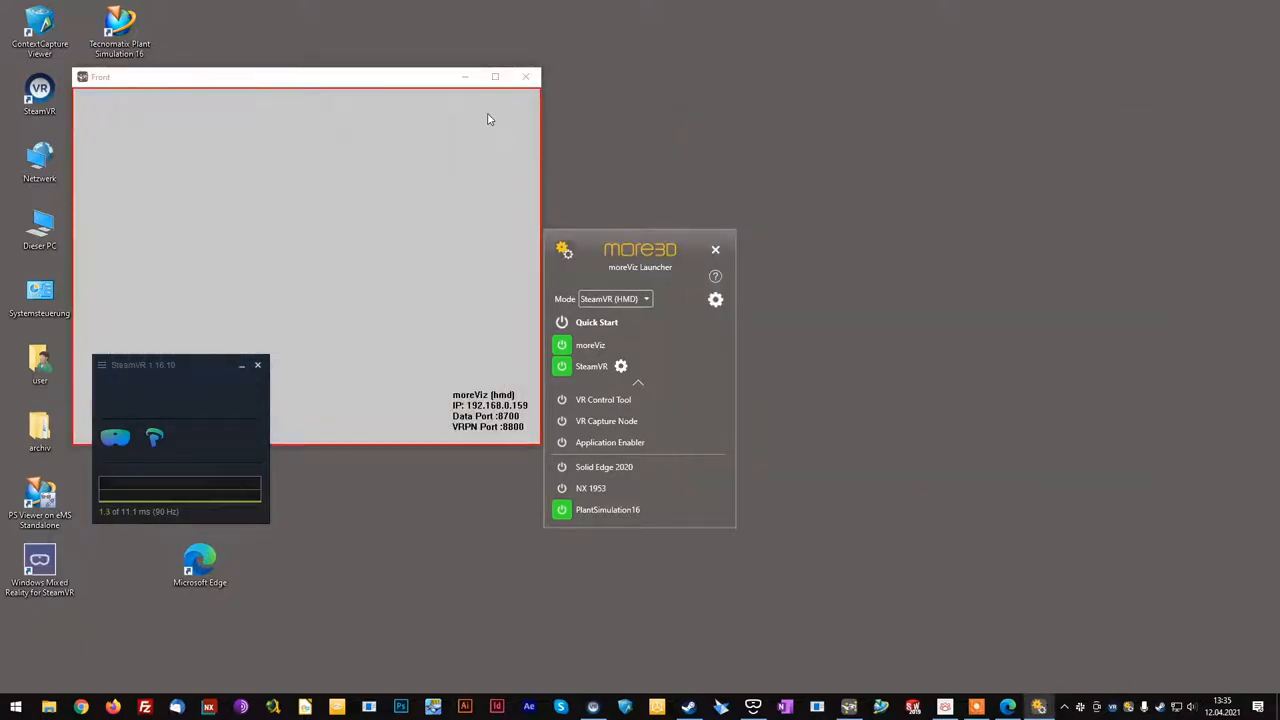
double_click(119, 30)
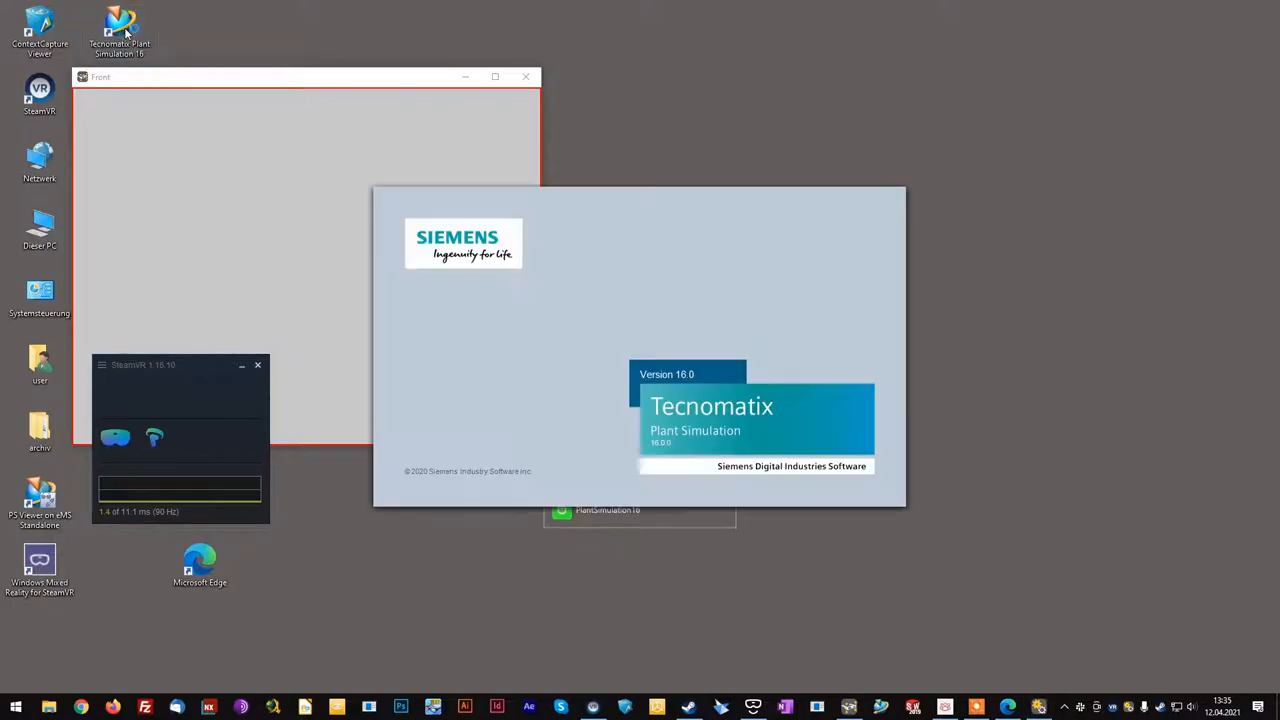